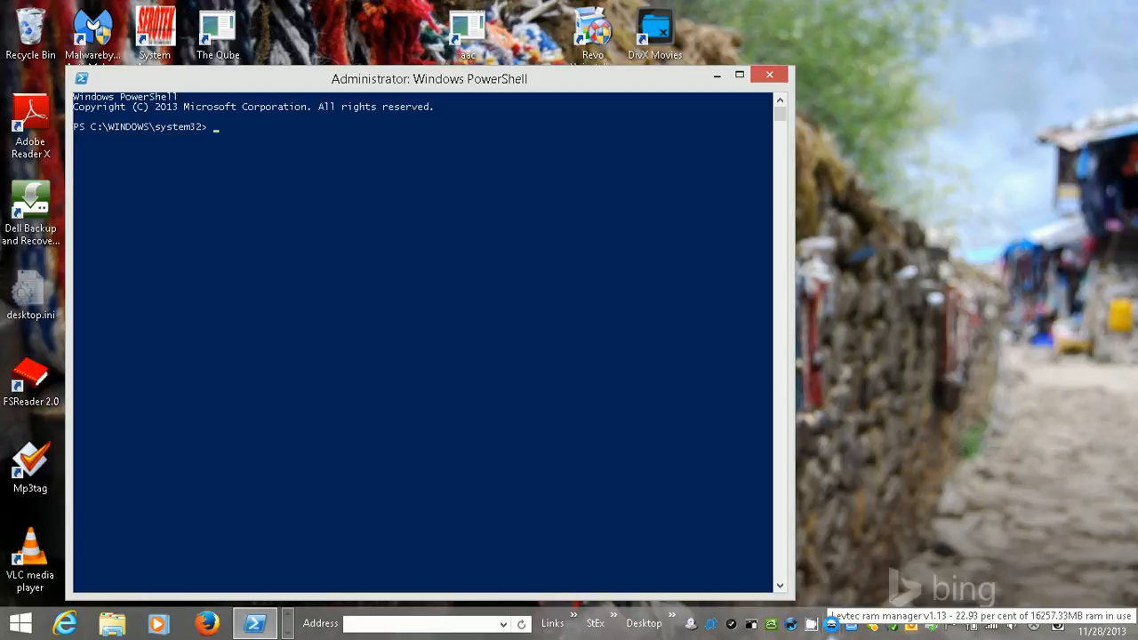
# - Run cyg-get syslog-ng to install the syslog-ng package into the Cygwin packages folder
pyautogui.write('c')
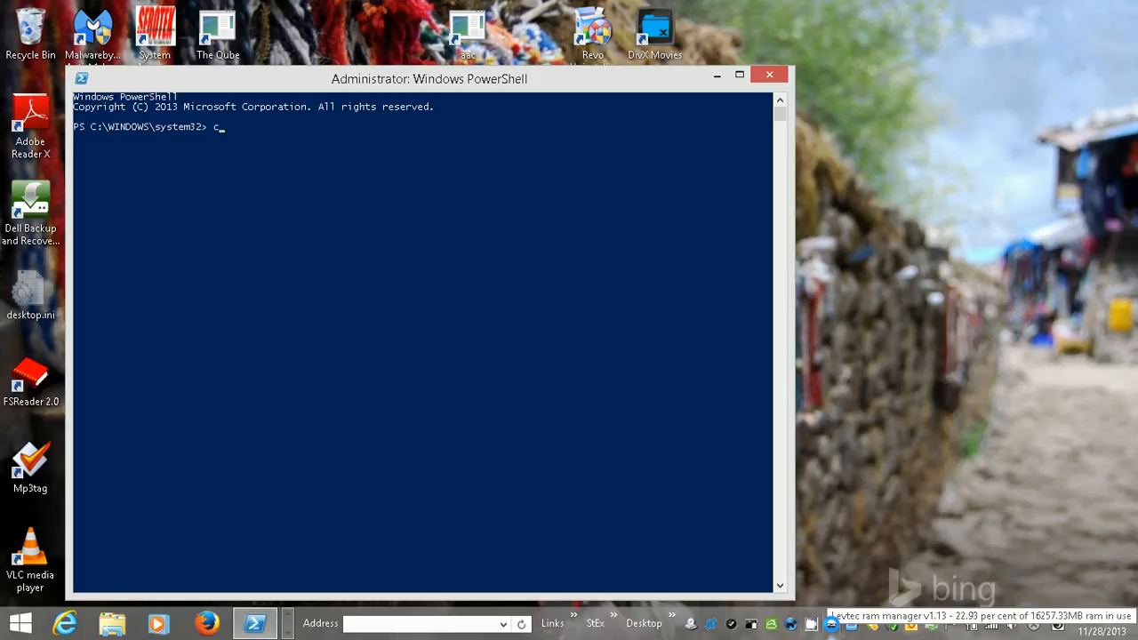
pyautogui.write('yg-get')
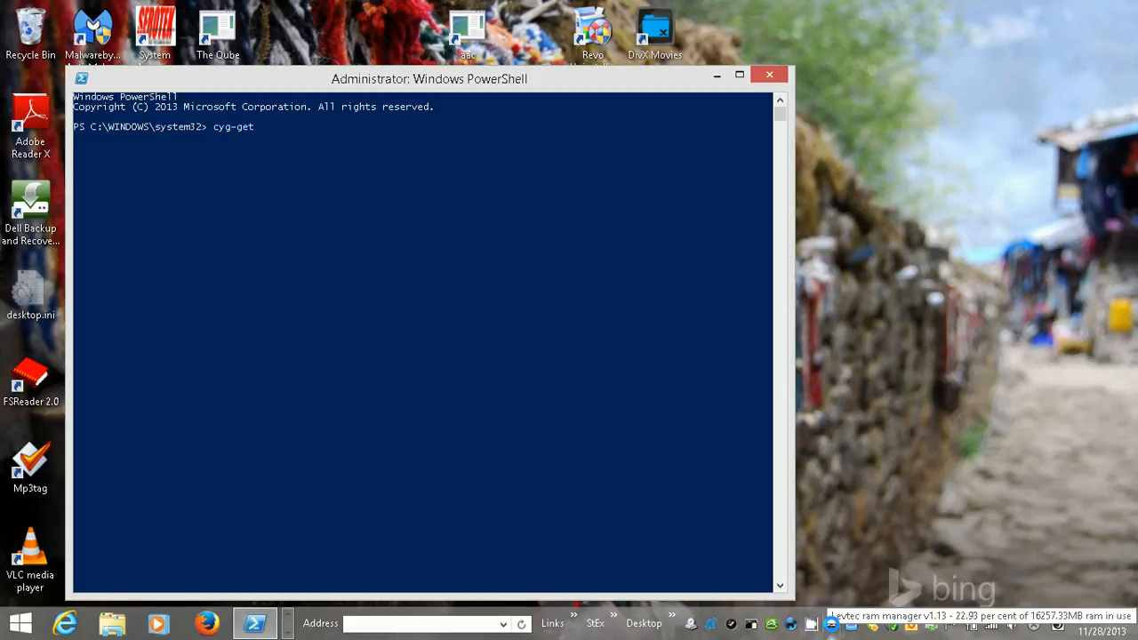
pyautogui.write('syslog-')
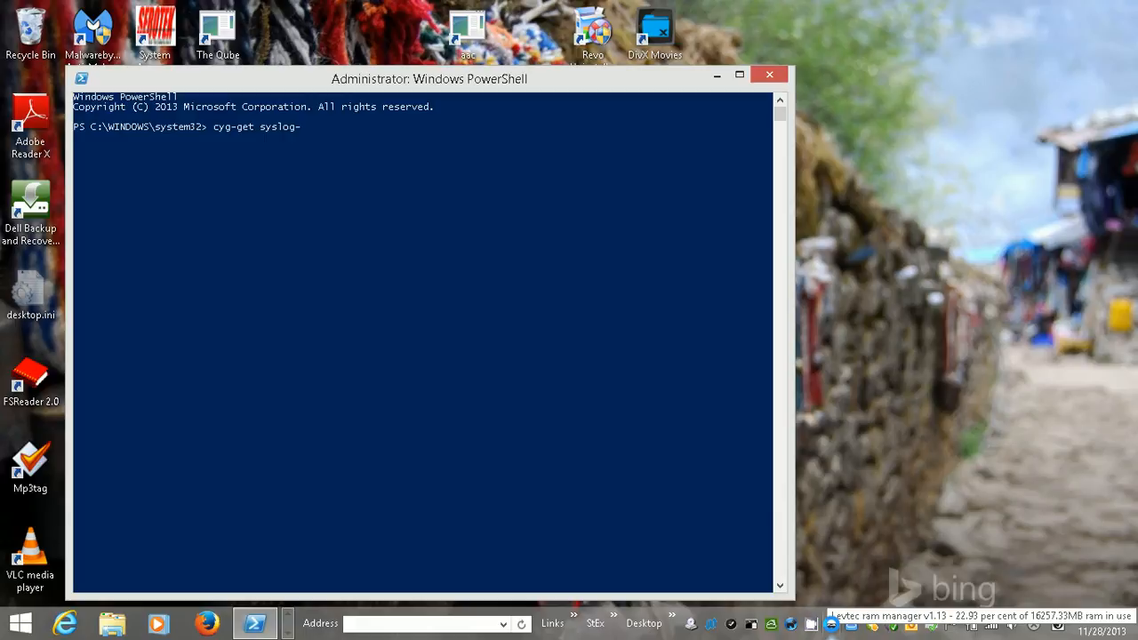
pyautogui.write('ng')
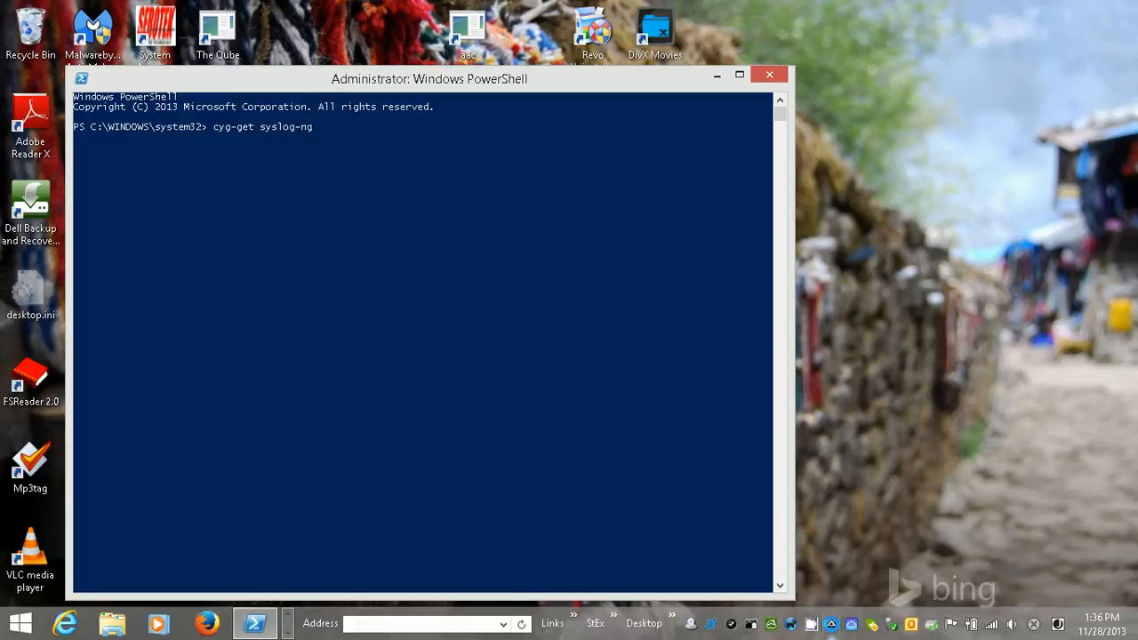
pyautogui.press('Return')
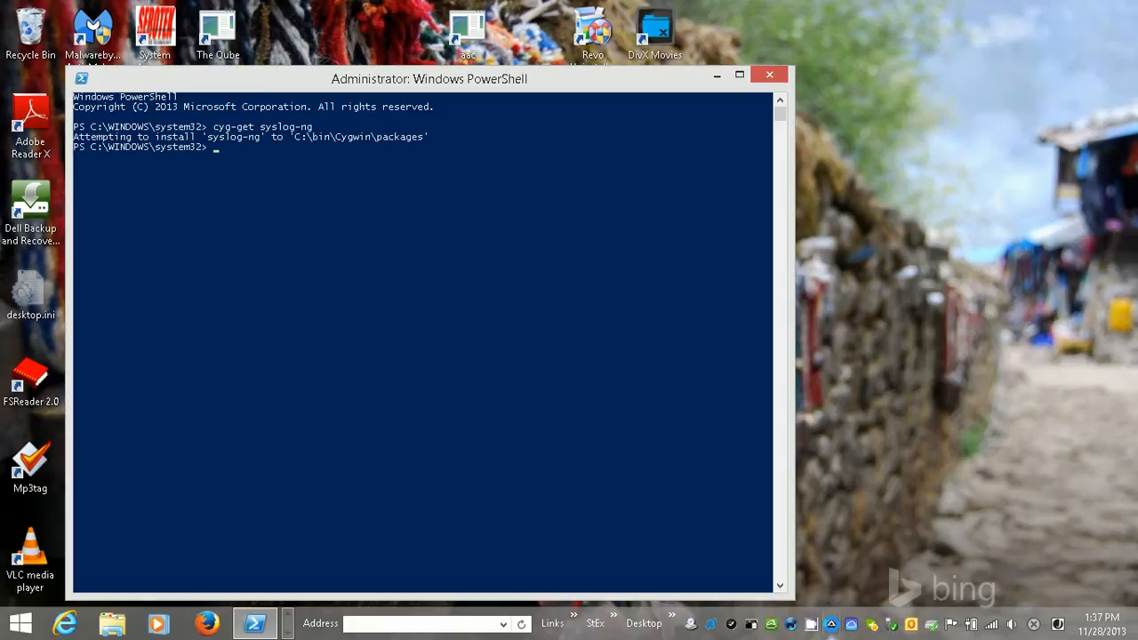
# - Enter the Cygwin shell and run cygcheck -l syslog-ng to list the package's installed files
pyautogui.write('c')
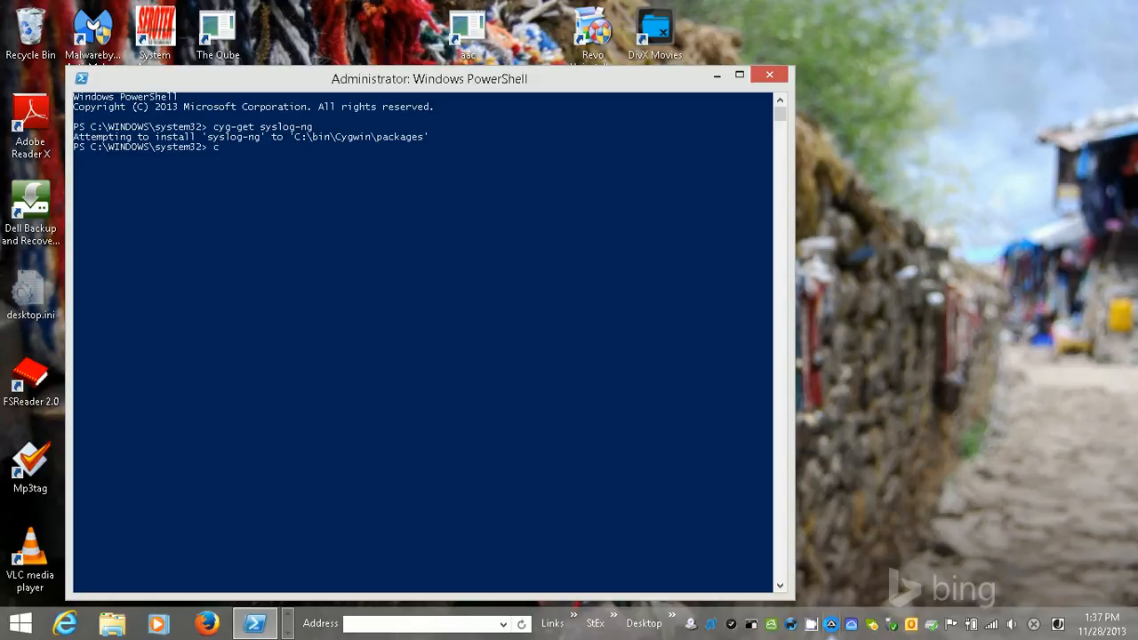
pyautogui.write('ygwin')
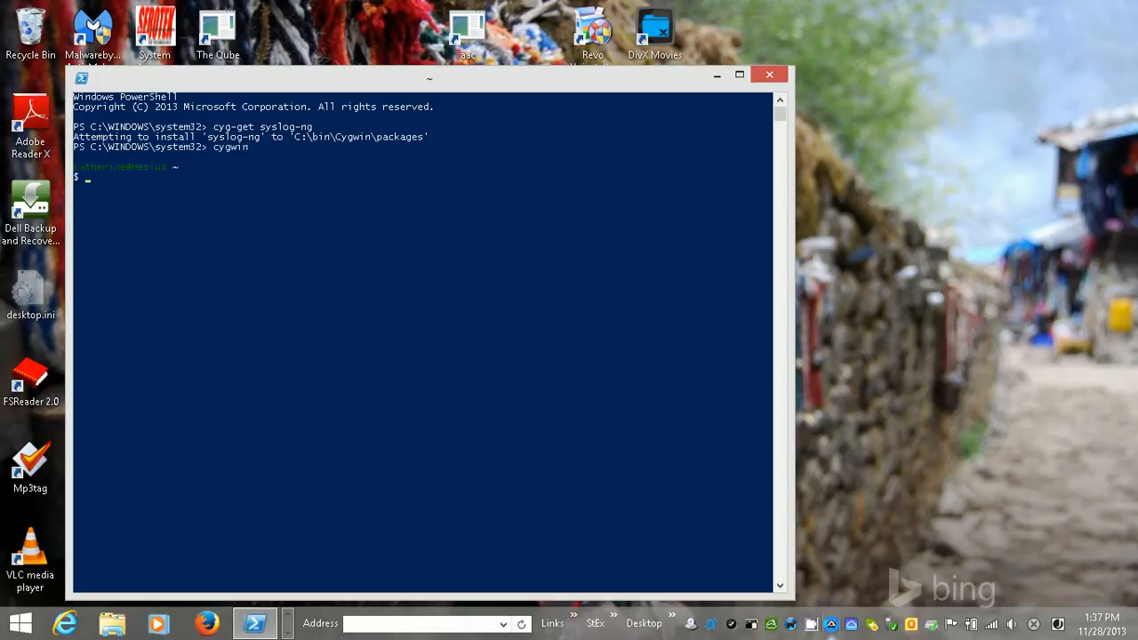
pyautogui.write('cy')
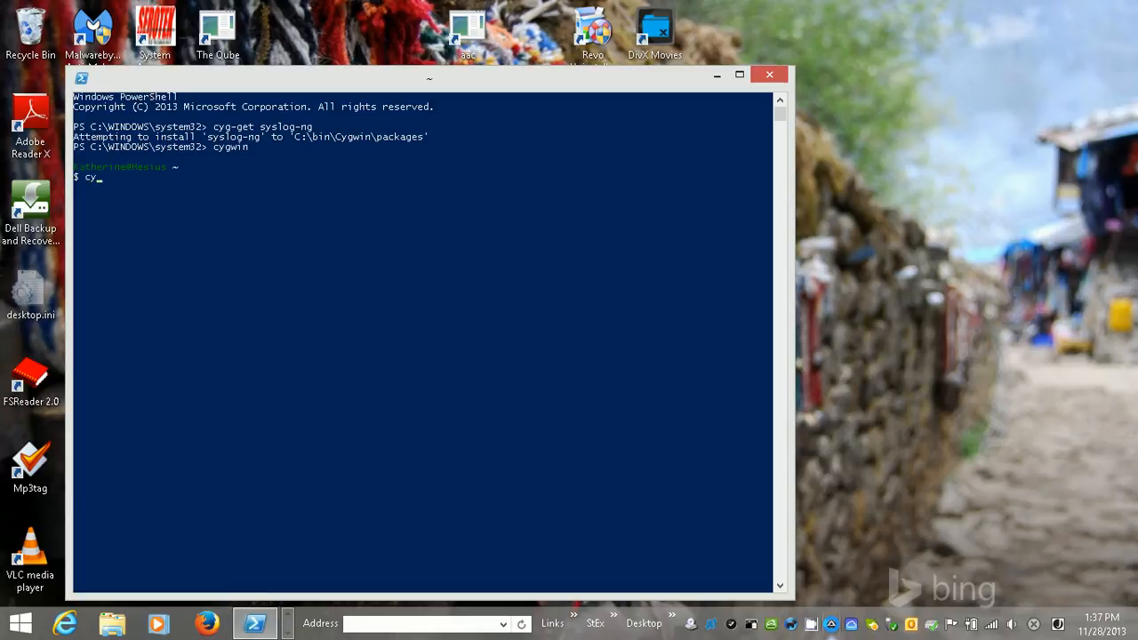
pyautogui.write('gcheck -')
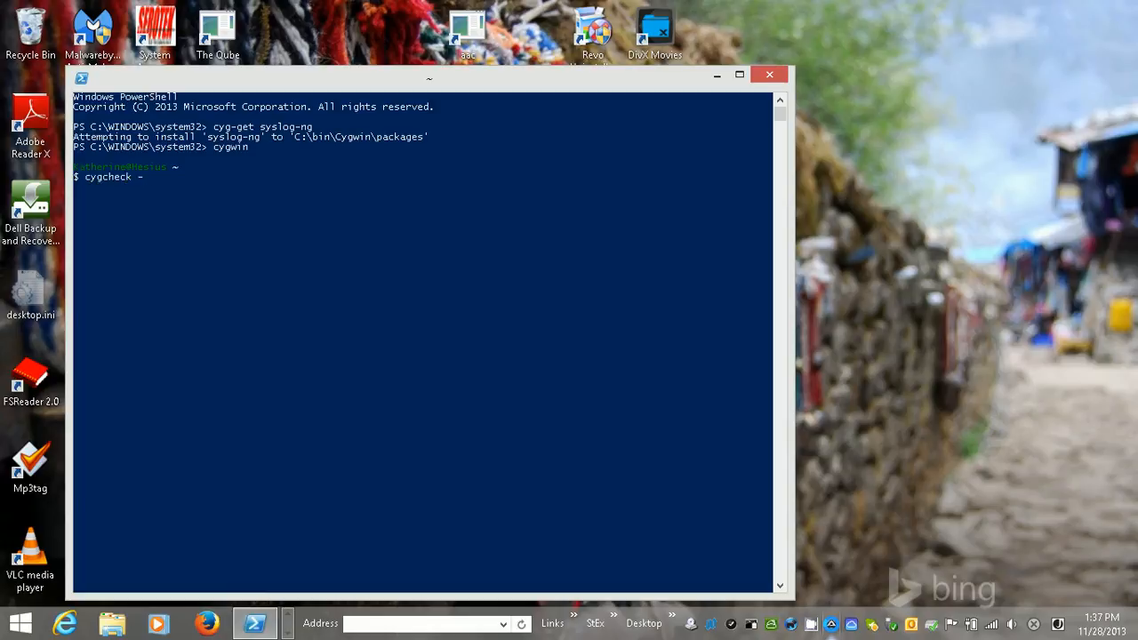
pyautogui.write('l sy')
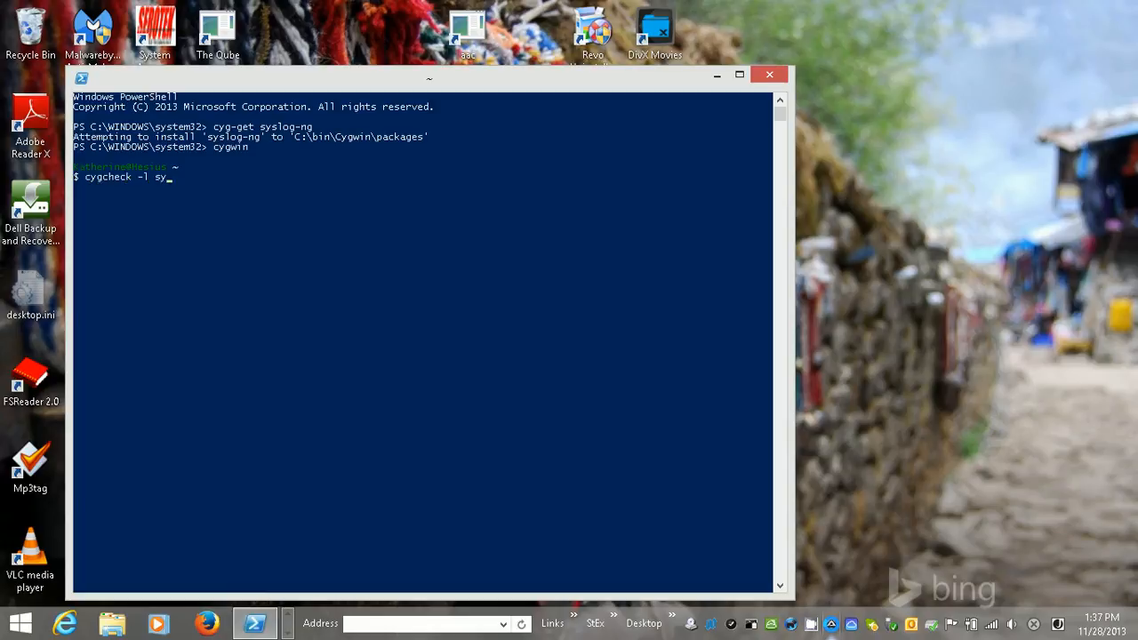
pyautogui.write('slog-ng')
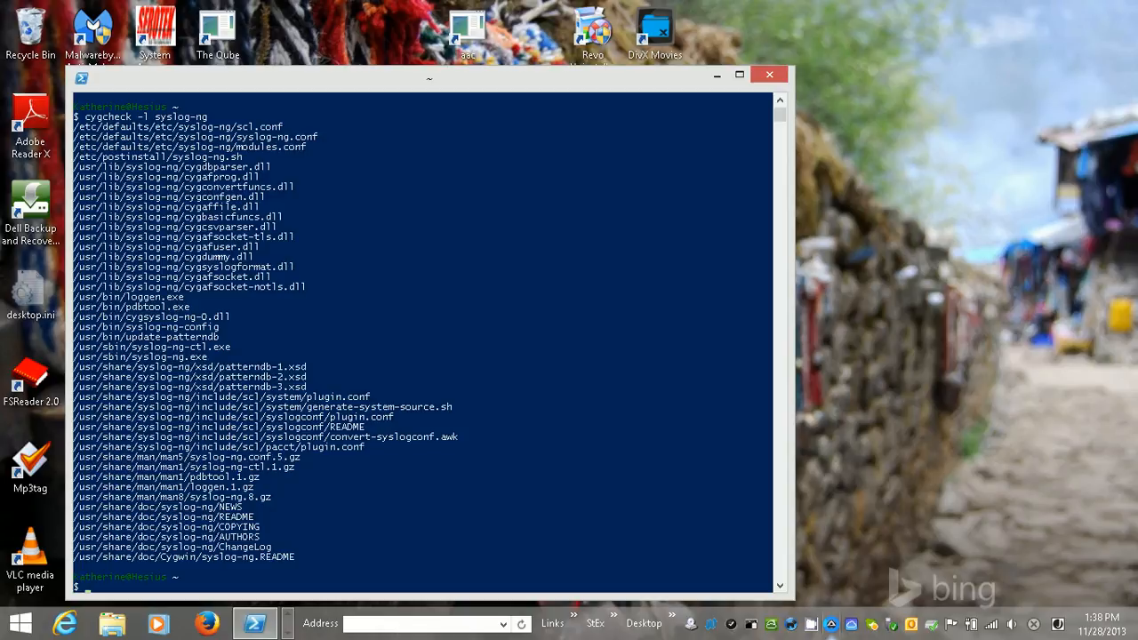
# - Run syslog-ng-config to create default configs and answer yes to install it as a service
pyautogui.write('sysloig')
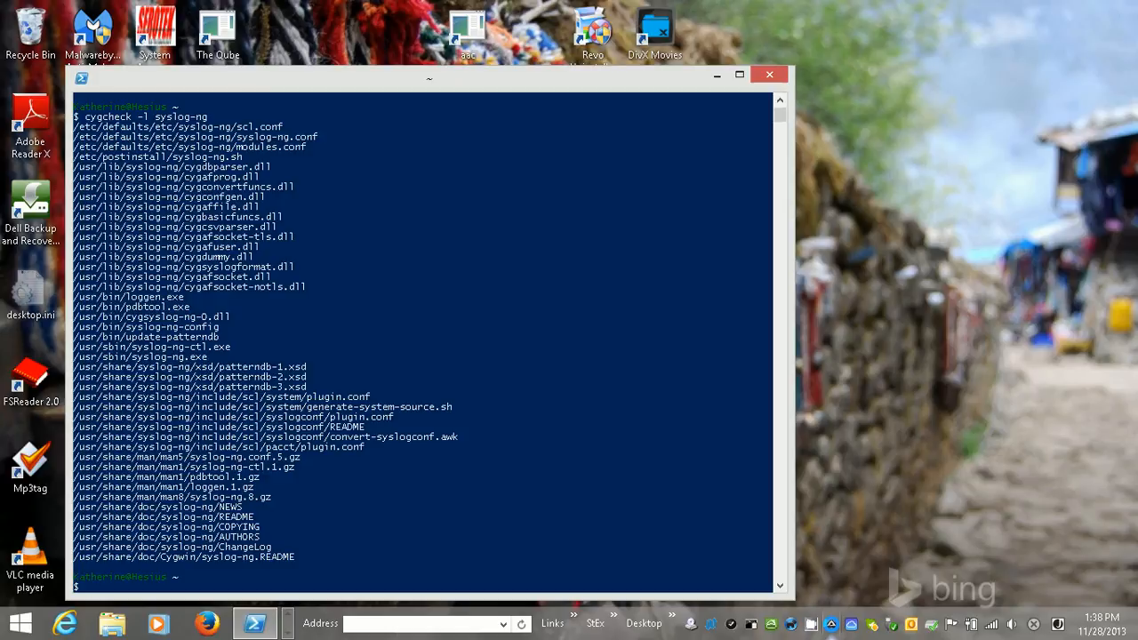
pyautogui.write('syslog-')
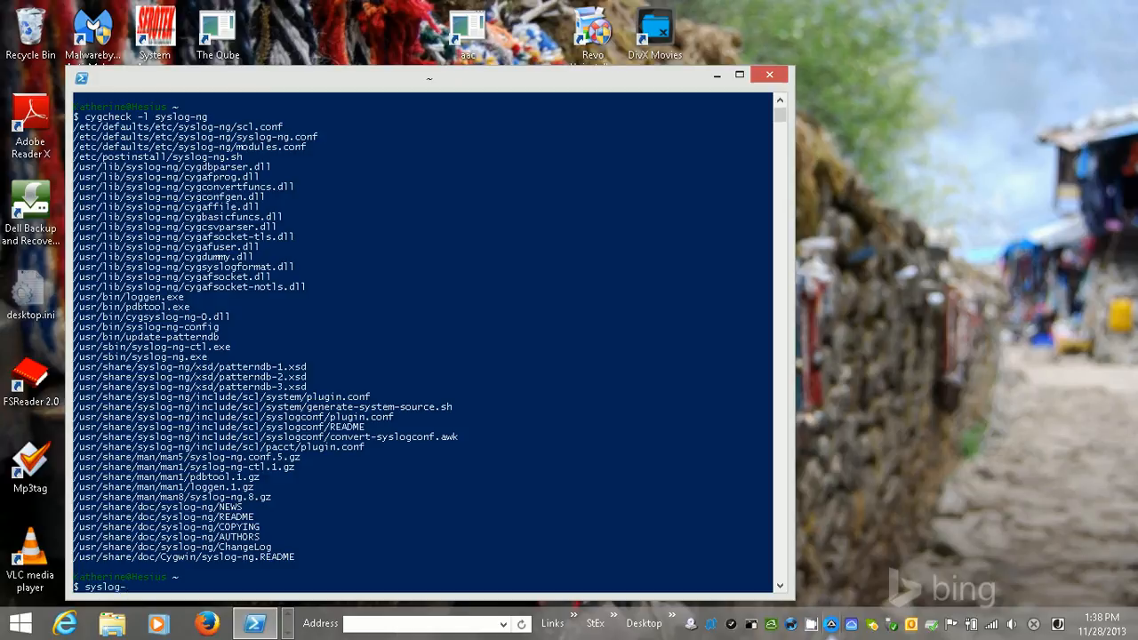
pyautogui.write('ng-')
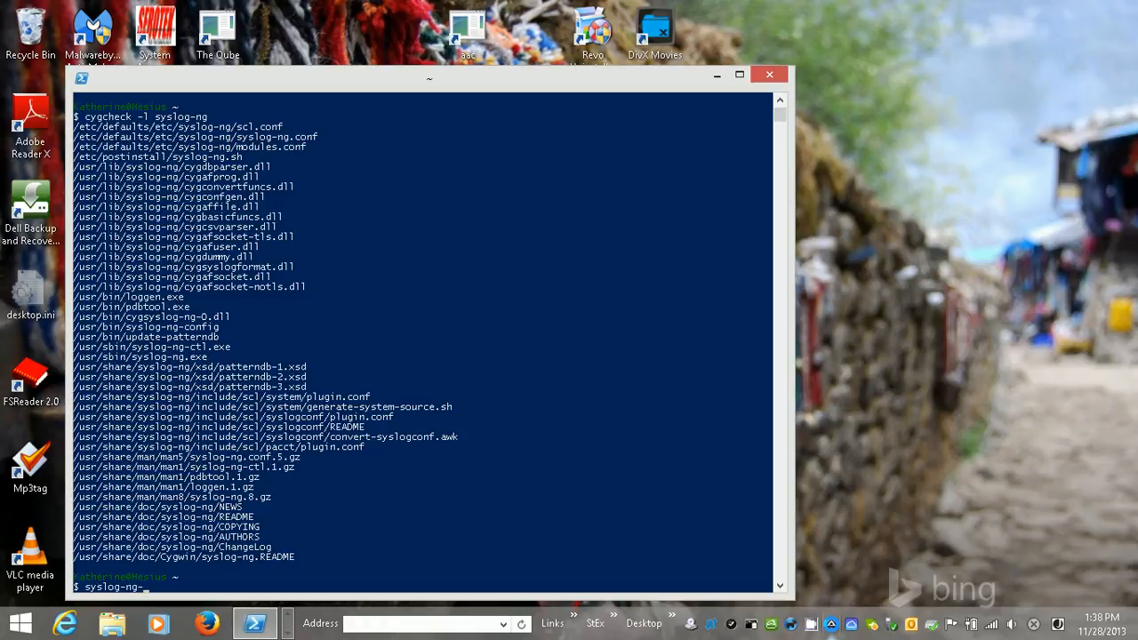
pyautogui.press('Return')
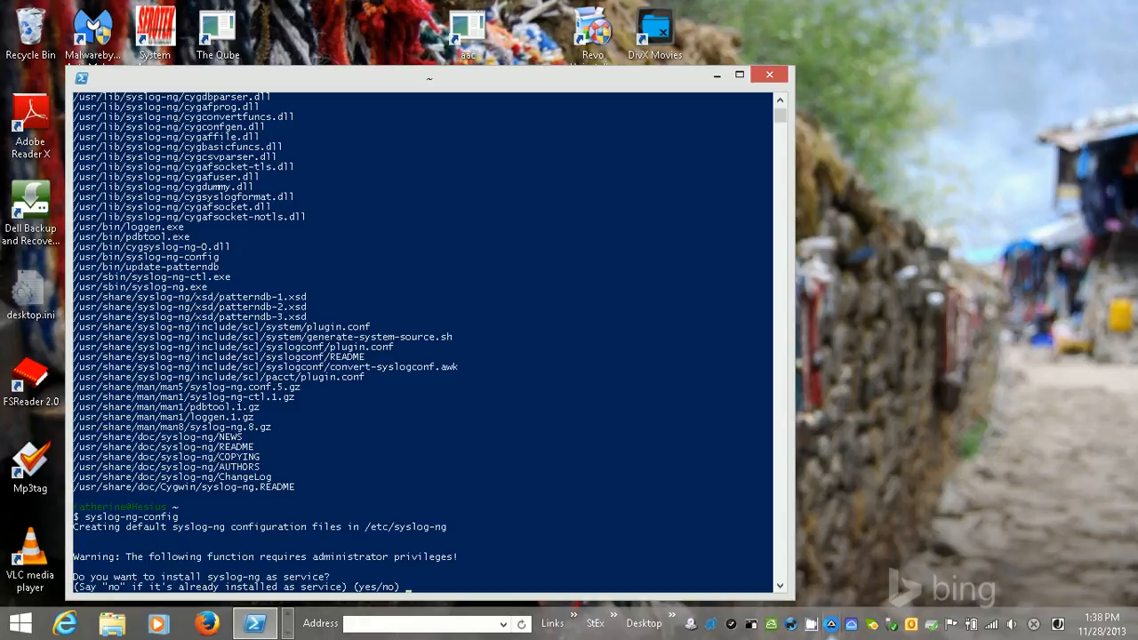
pyautogui.write('yes')
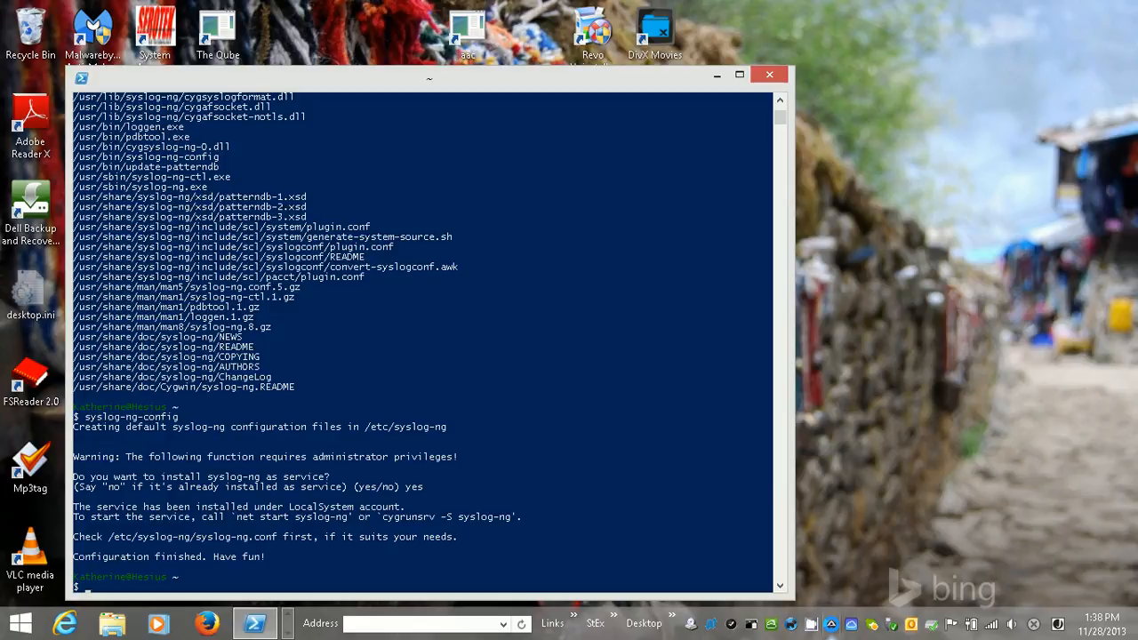
# - Run net start syslog-ng so the CYGWIN syslog-ng service reports it started successfully
pyautogui.write('n')
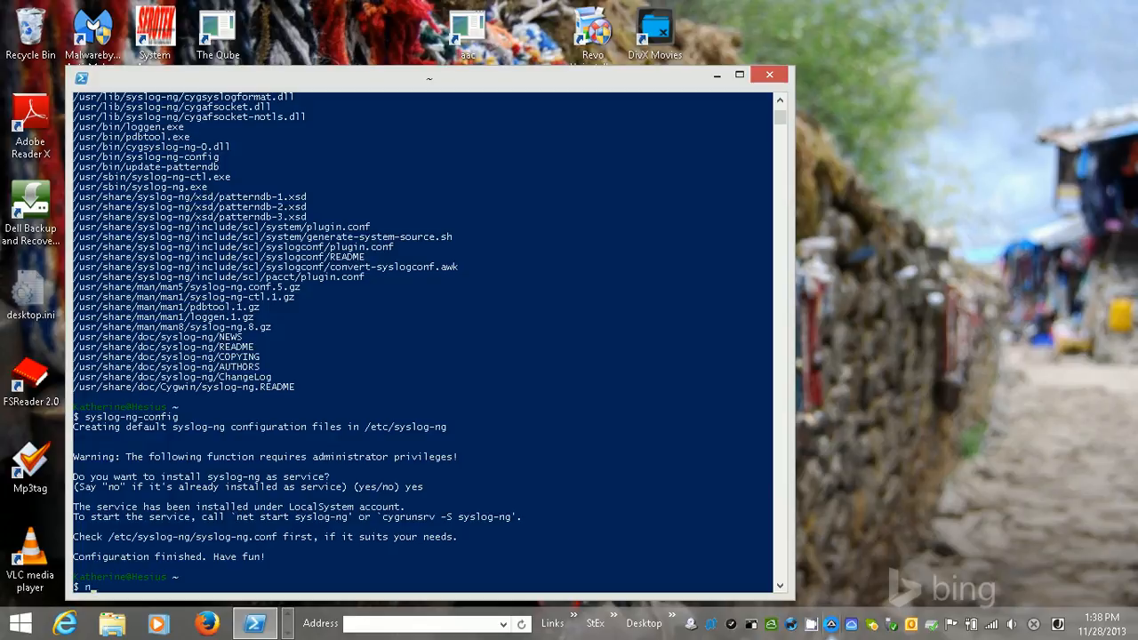
pyautogui.write('net')
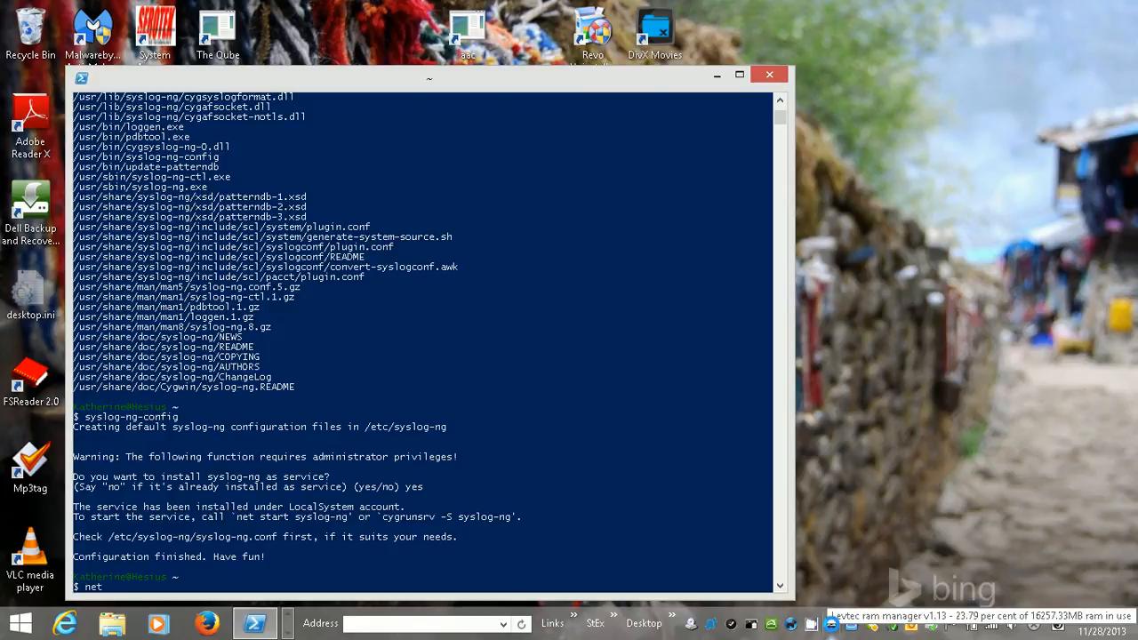
pyautogui.write('start syslog-ng')
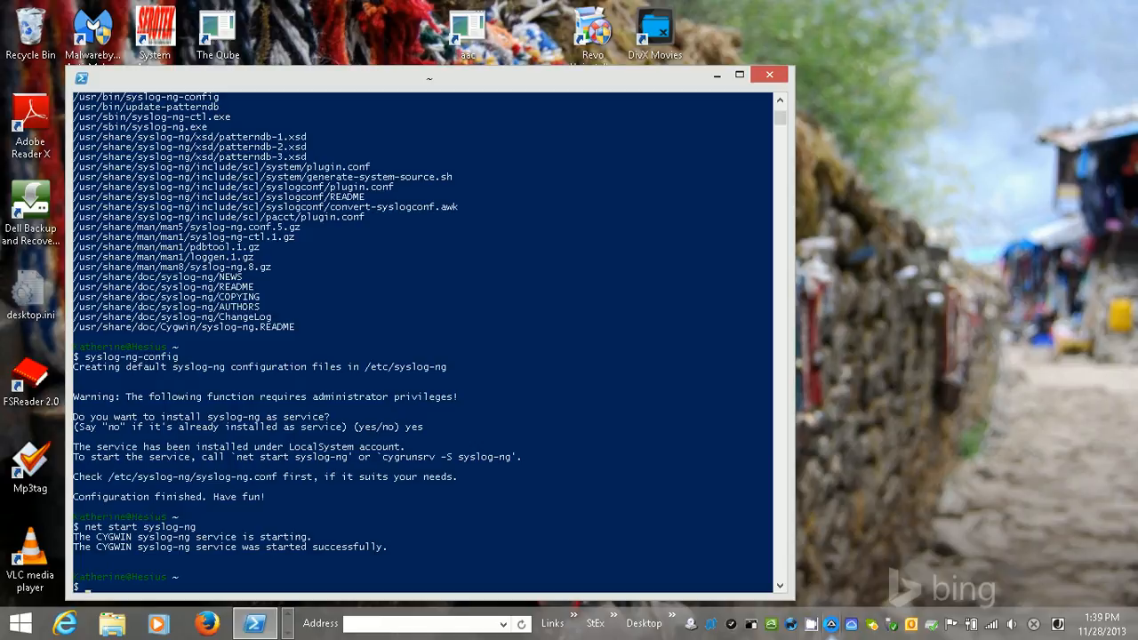
pyautogui.write('e')
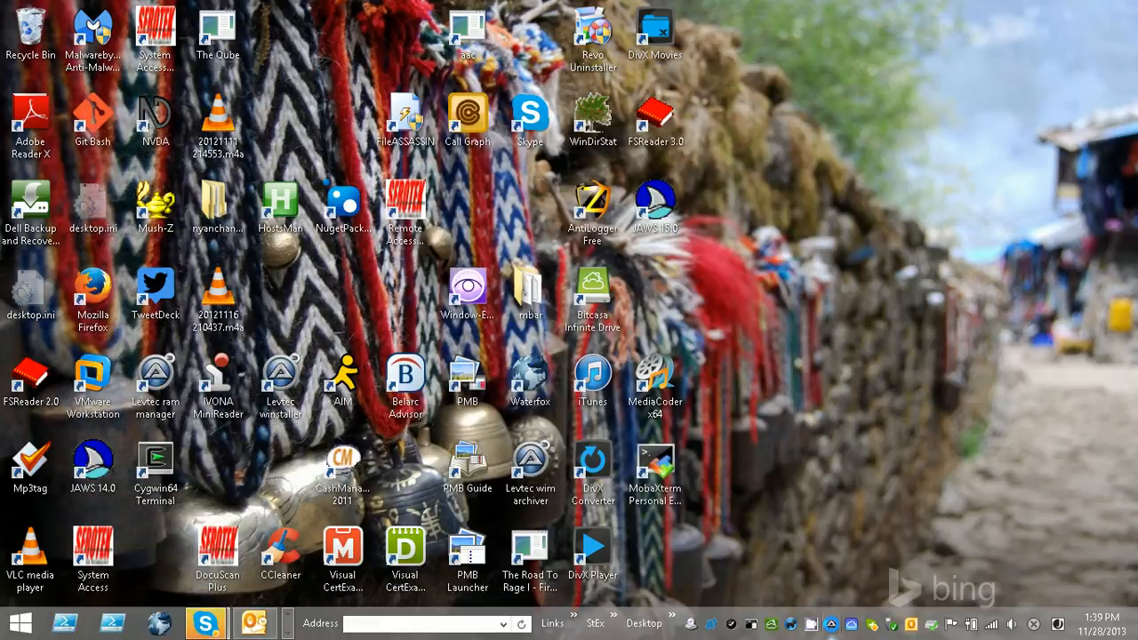
# - Select a shortcut on the now-visible Windows desktop
pyautogui.click(592, 294)
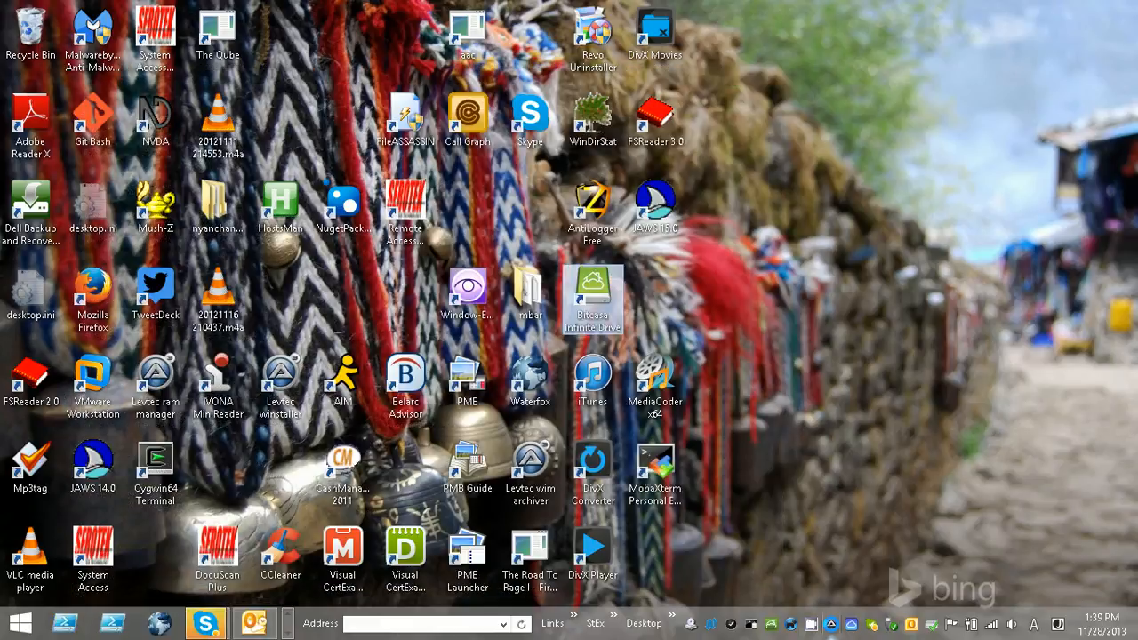